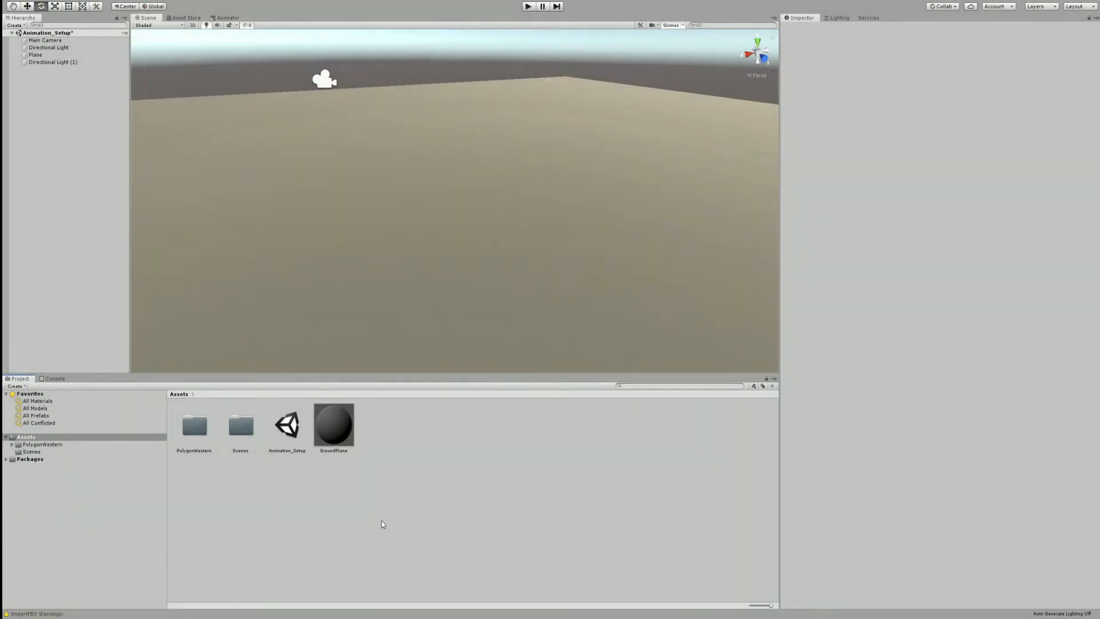
{"action": "mouse_move", "coordinate": [83, 444]}
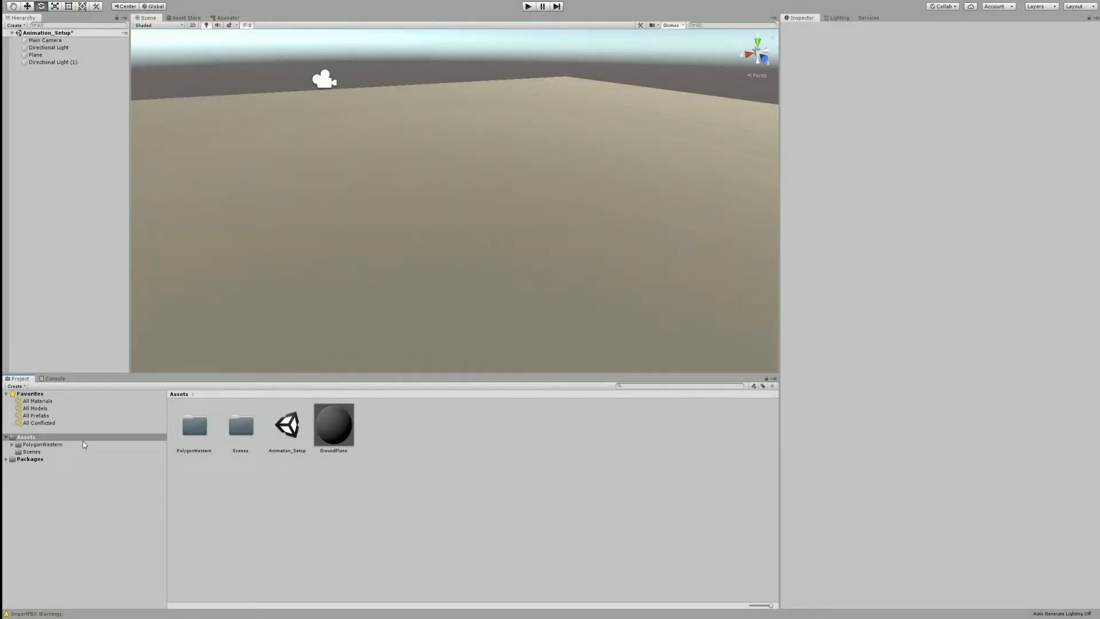
Drag the Character_Cowboy_01 prefab from PolygonWestern > Prefabs > Characters into the scene.
{"action": "left_click", "coordinate": [42, 445]}
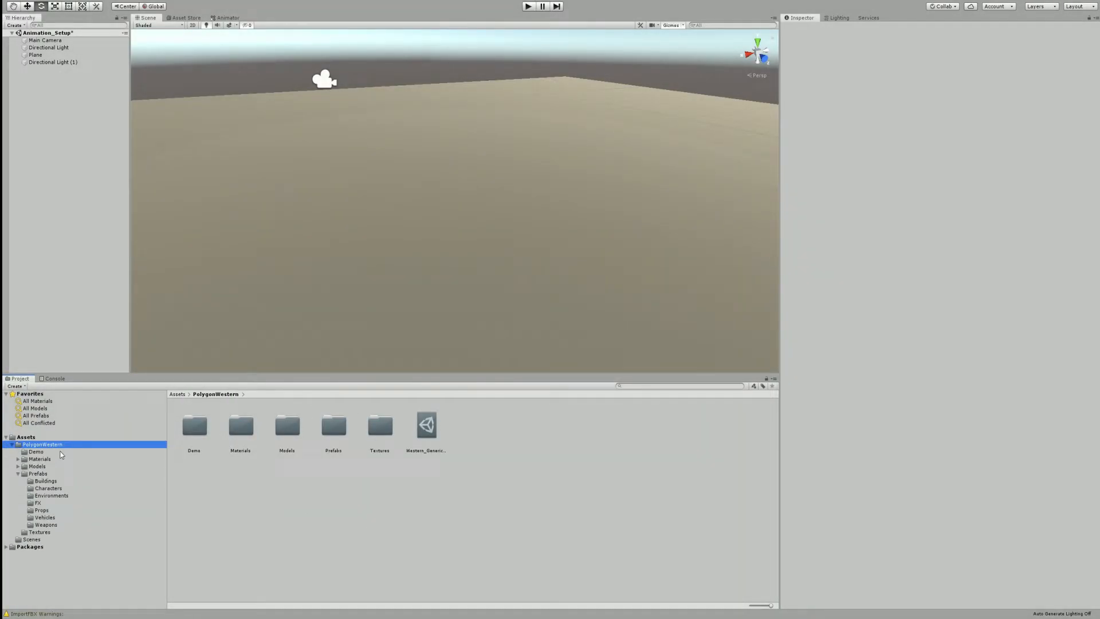
{"action": "left_click", "coordinate": [48, 488]}
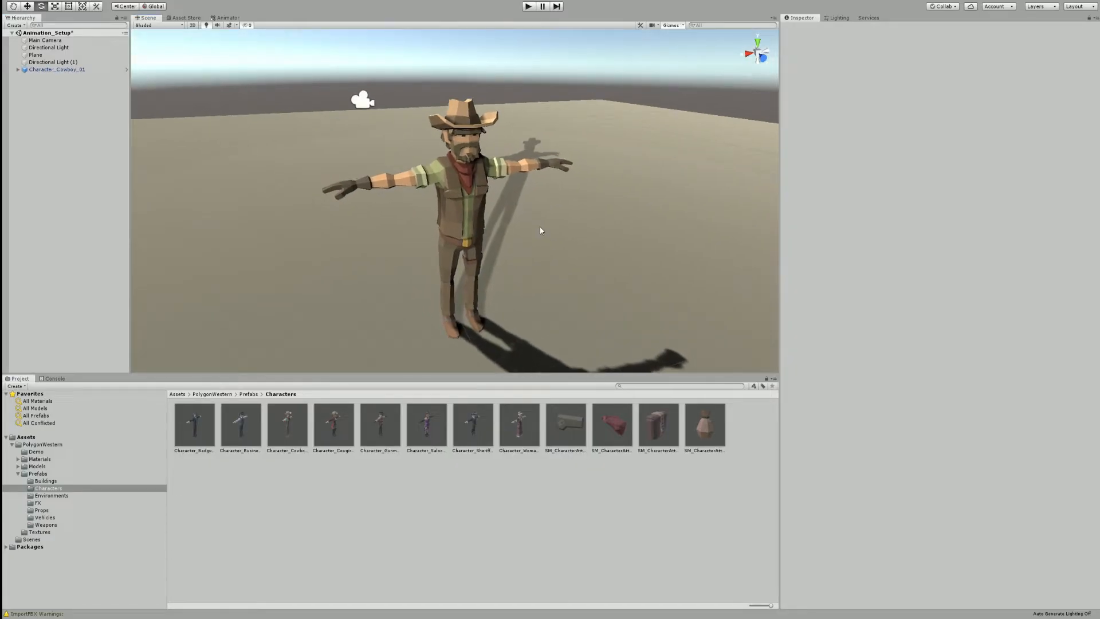
{"action": "left_click", "coordinate": [527, 7]}
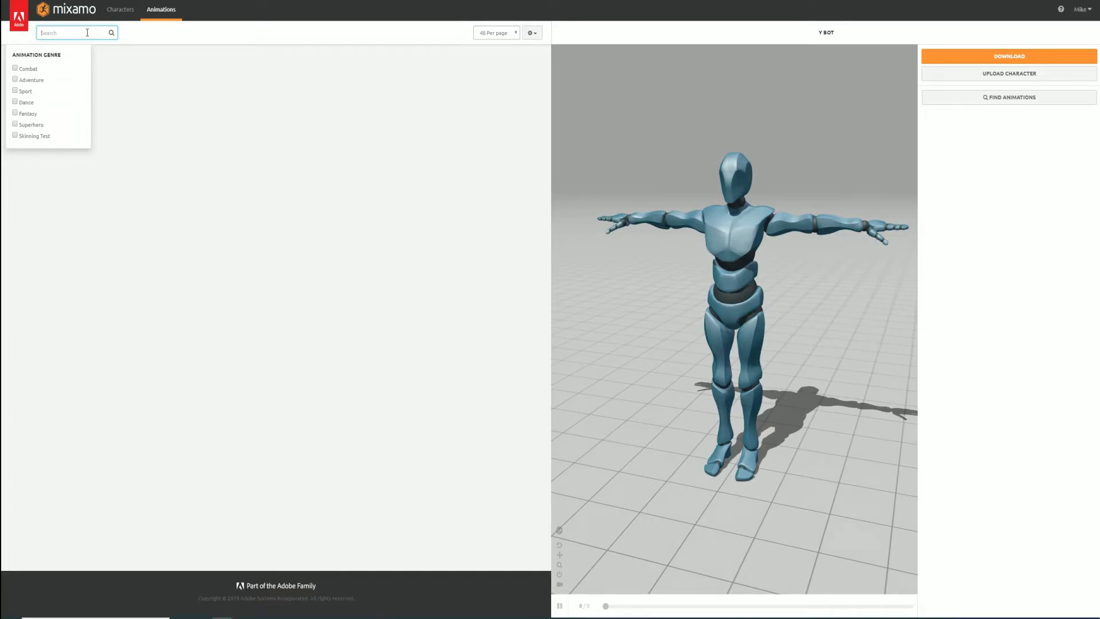
Search Mixamo for 'run', preview the Running clip on the bot with In Place enabled, and start uploading a character.
{"action": "type", "text": "run"}
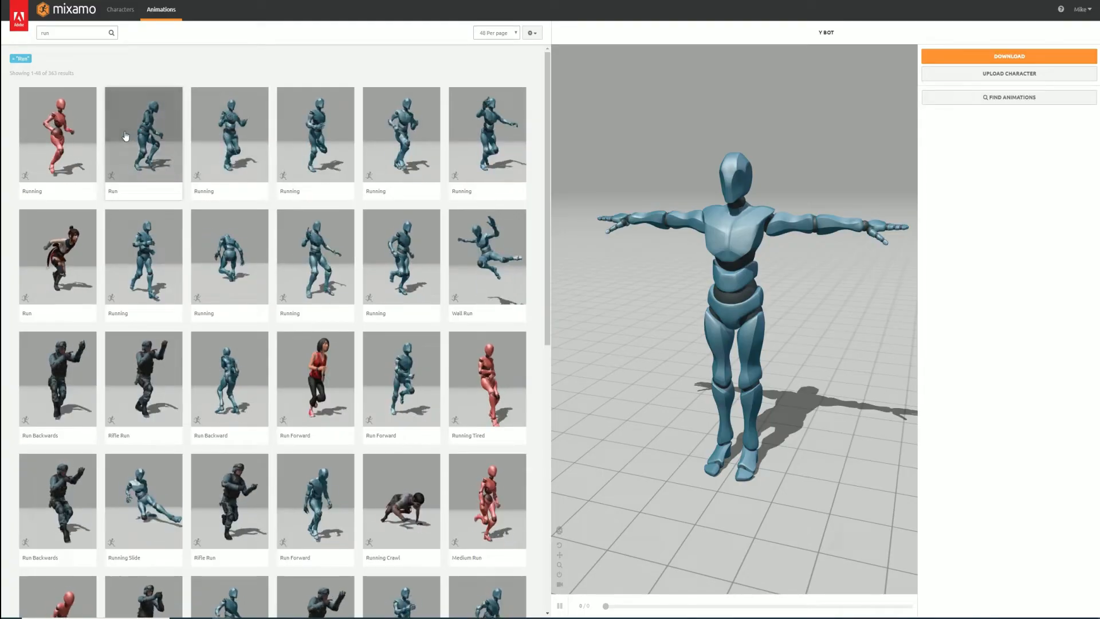
{"action": "left_click", "coordinate": [57, 134]}
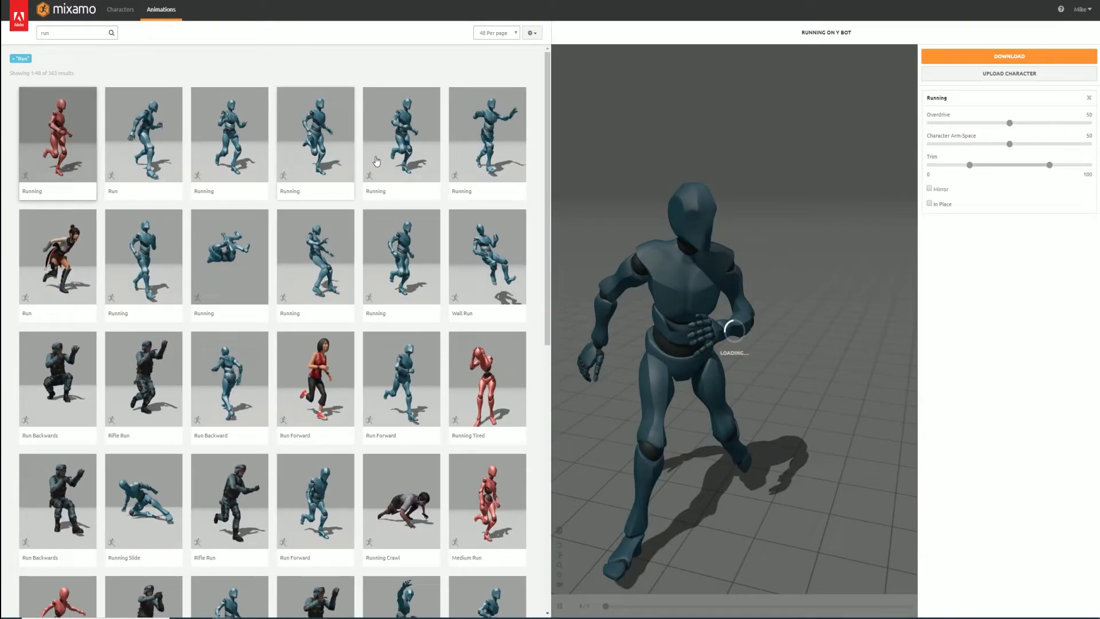
{"action": "left_click", "coordinate": [929, 204]}
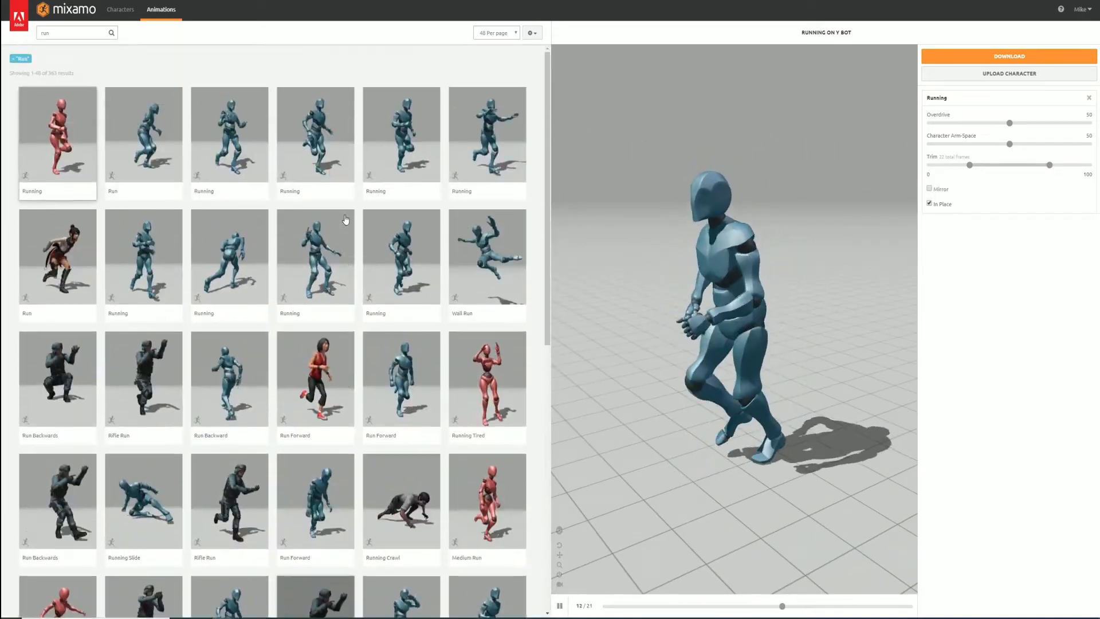
{"action": "left_click", "coordinate": [1009, 74]}
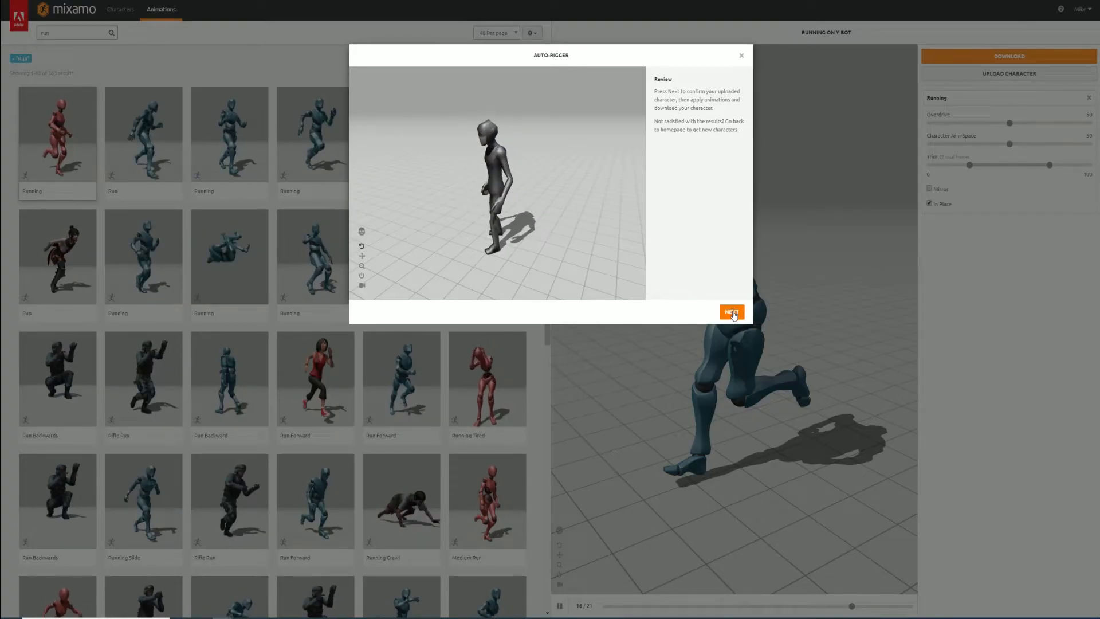
Accept the auto-rigged polygon character in place of the bot so it previews the Running animation.
{"action": "left_click", "coordinate": [731, 312]}
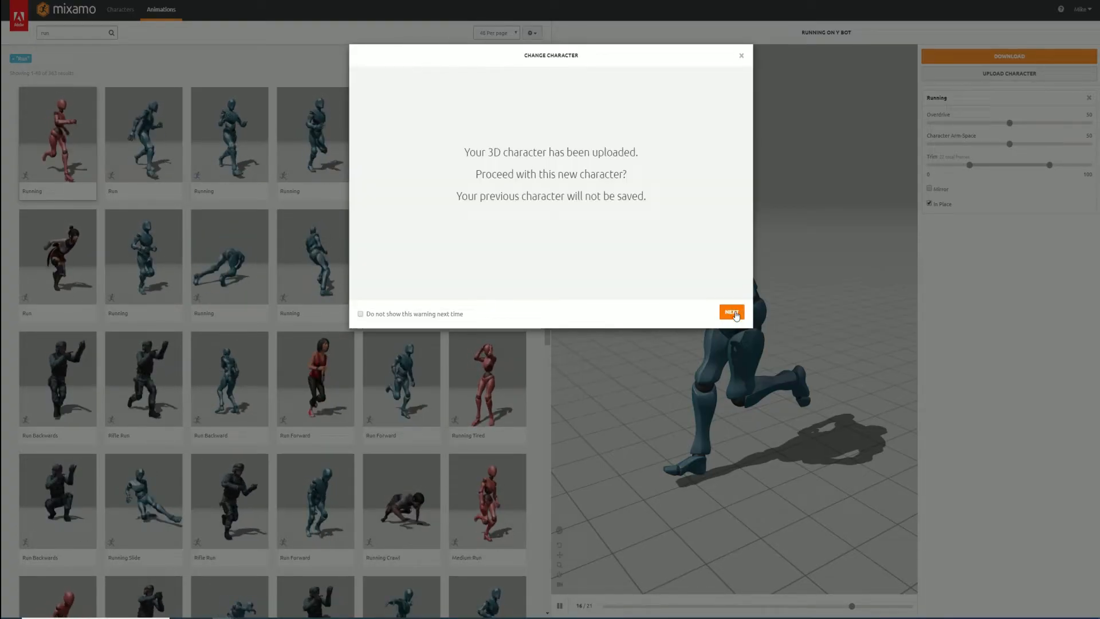
{"action": "left_click", "coordinate": [731, 311]}
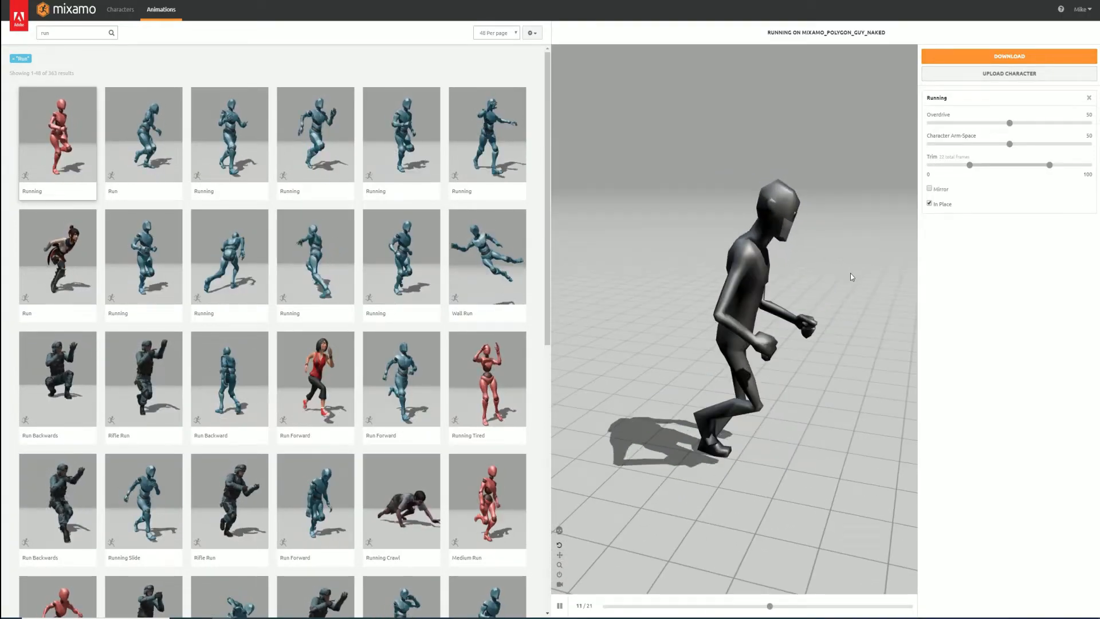
{"action": "left_click", "coordinate": [401, 135]}
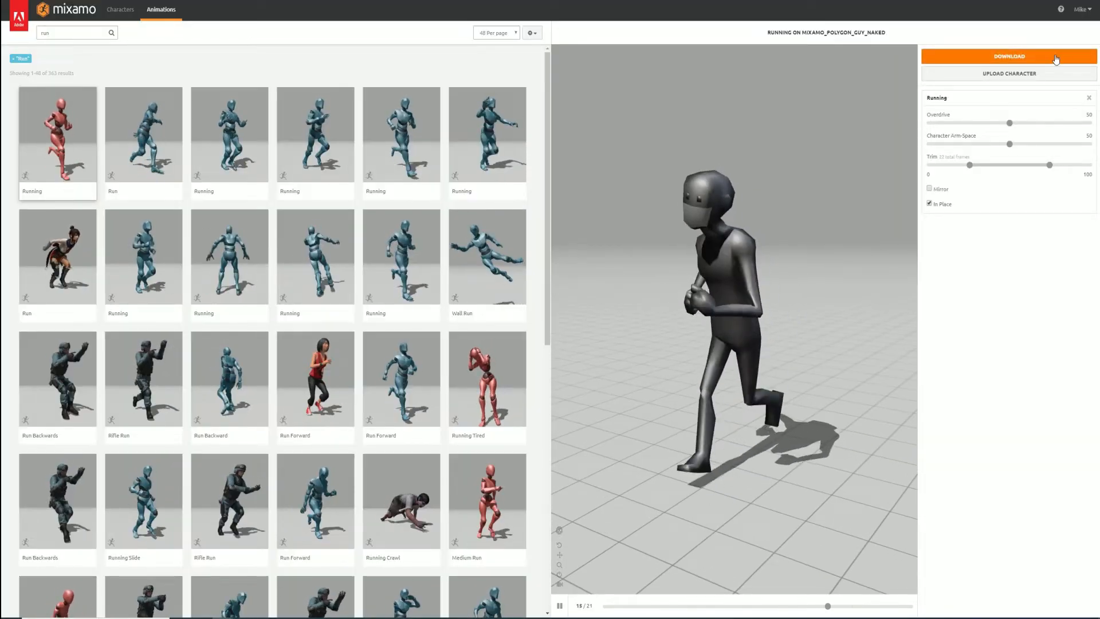
Download the Running clip as FBX for Unity with skin, 60 fps and no keyframe reduction.
{"action": "left_click", "coordinate": [1008, 56]}
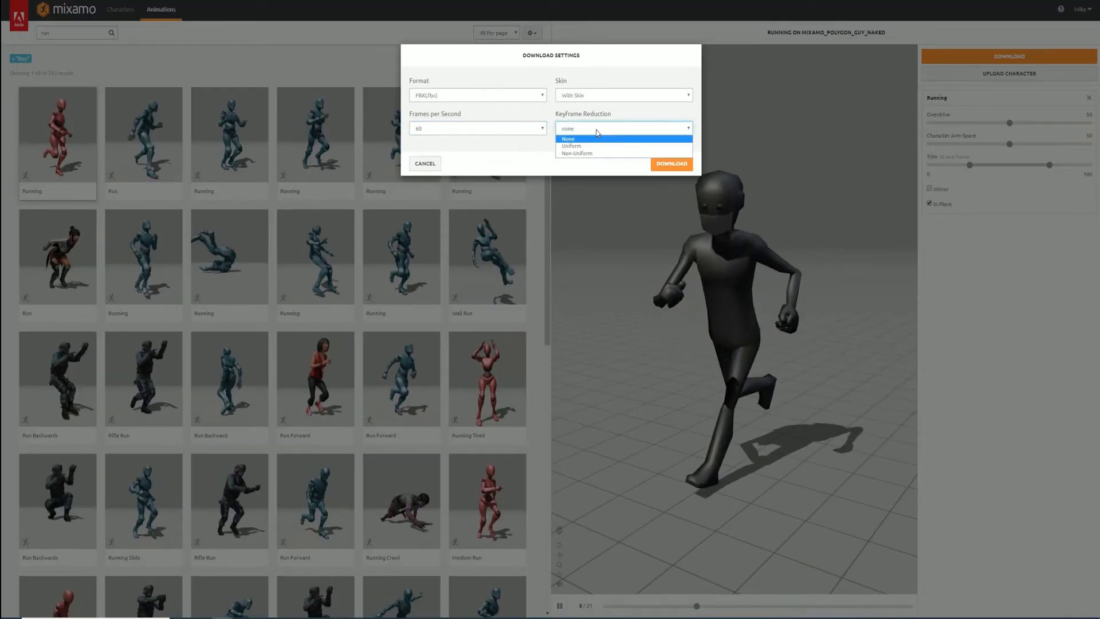
{"action": "left_click", "coordinate": [671, 164]}
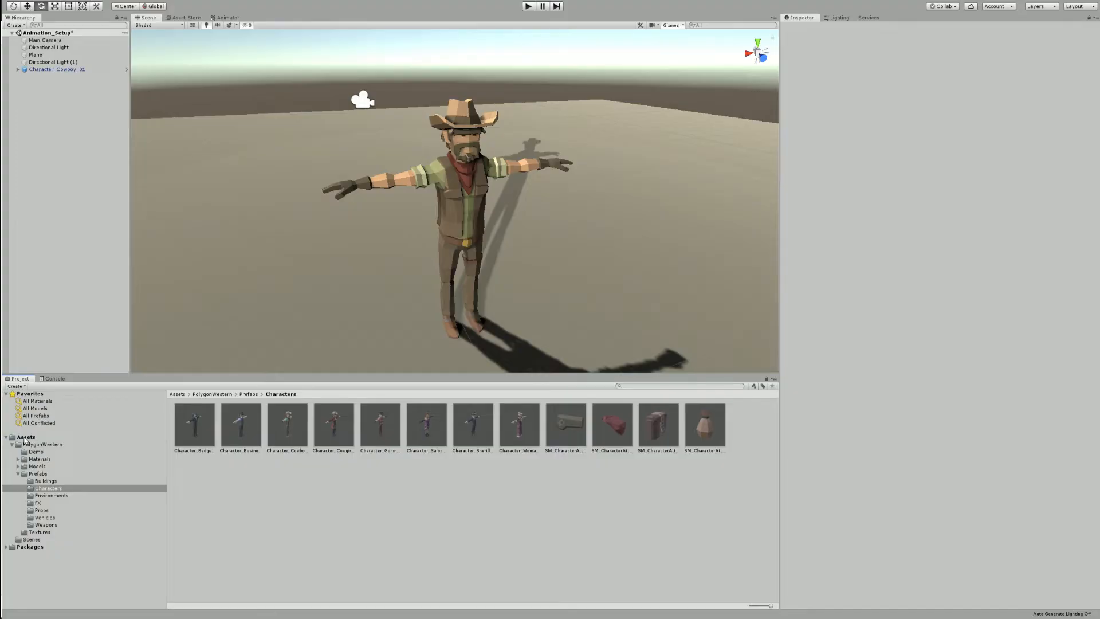
Set the imported Running (3) model's rig Animation Type to Humanoid in the Assets folder.
{"action": "left_click", "coordinate": [379, 424]}
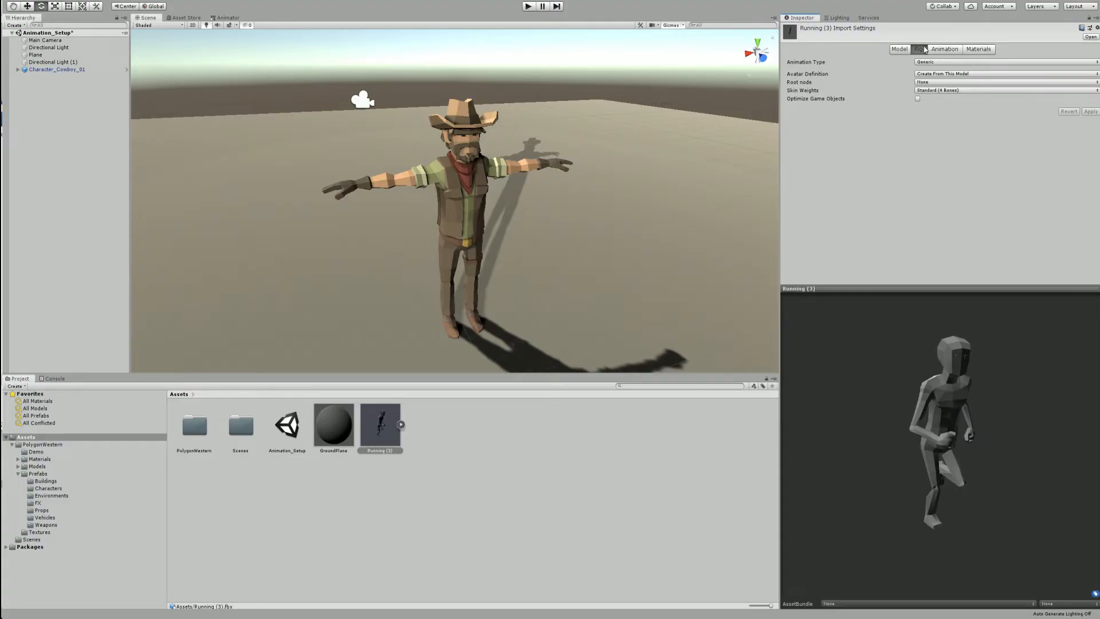
{"action": "left_click", "coordinate": [1003, 62]}
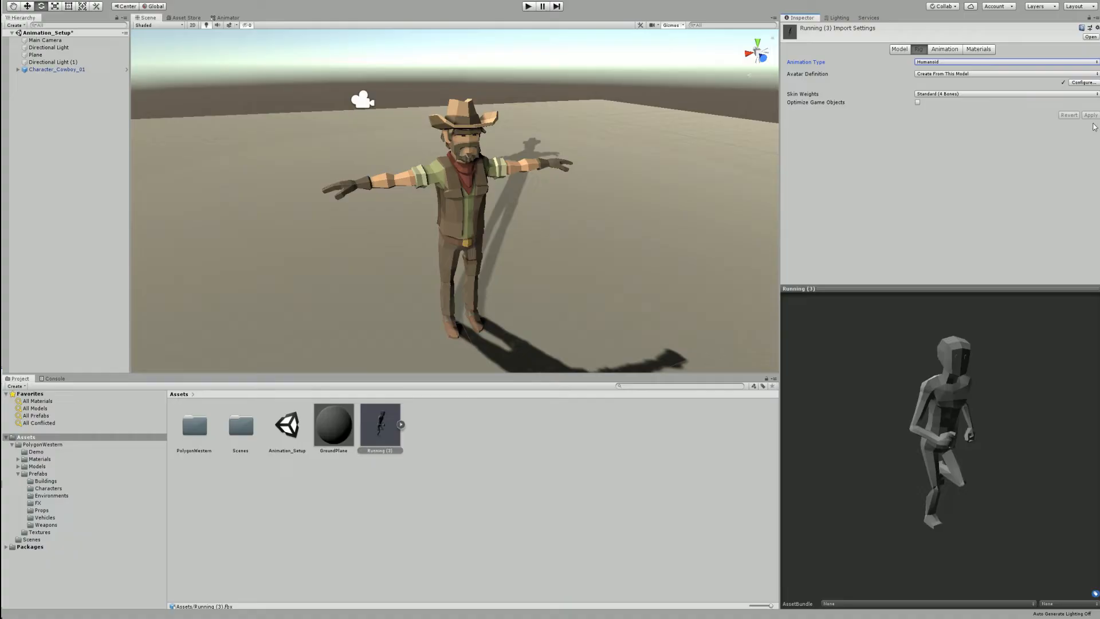
{"action": "mouse_move", "coordinate": [972, 98]}
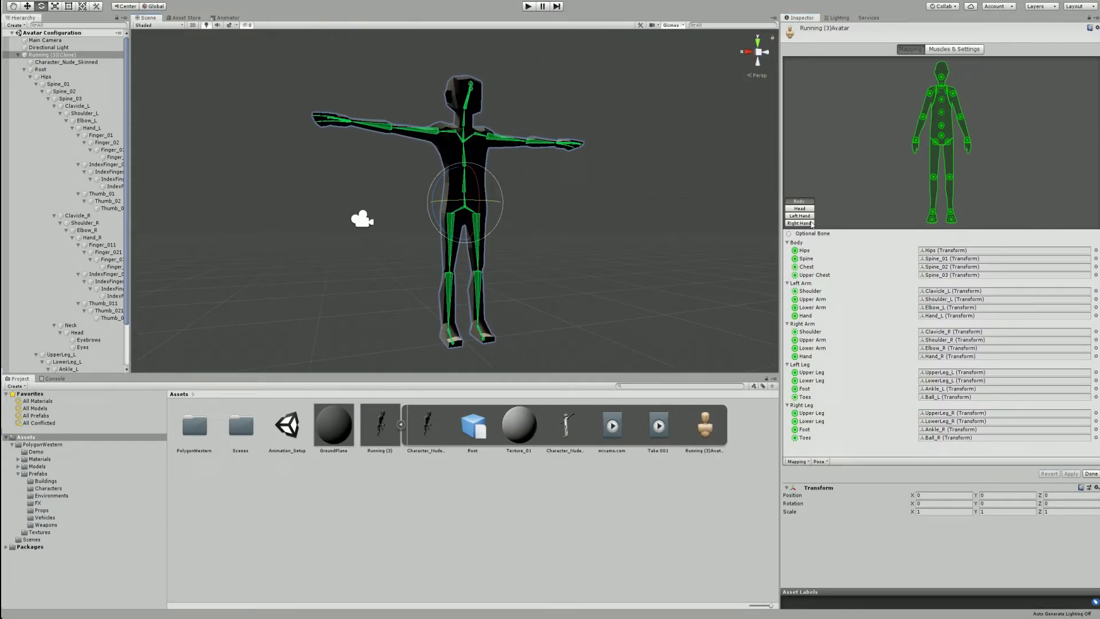
Check the Running (3) avatar's left-hand finger bone slots in Avatar Configuration and return to import settings.
{"action": "left_click", "coordinate": [797, 208]}
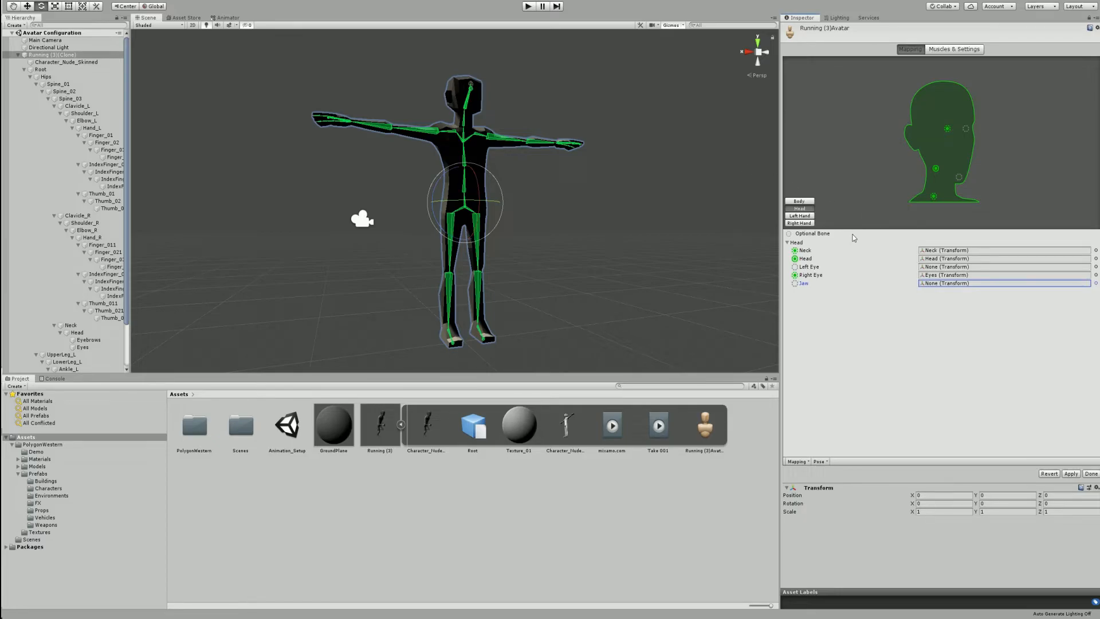
{"action": "left_click", "coordinate": [798, 215]}
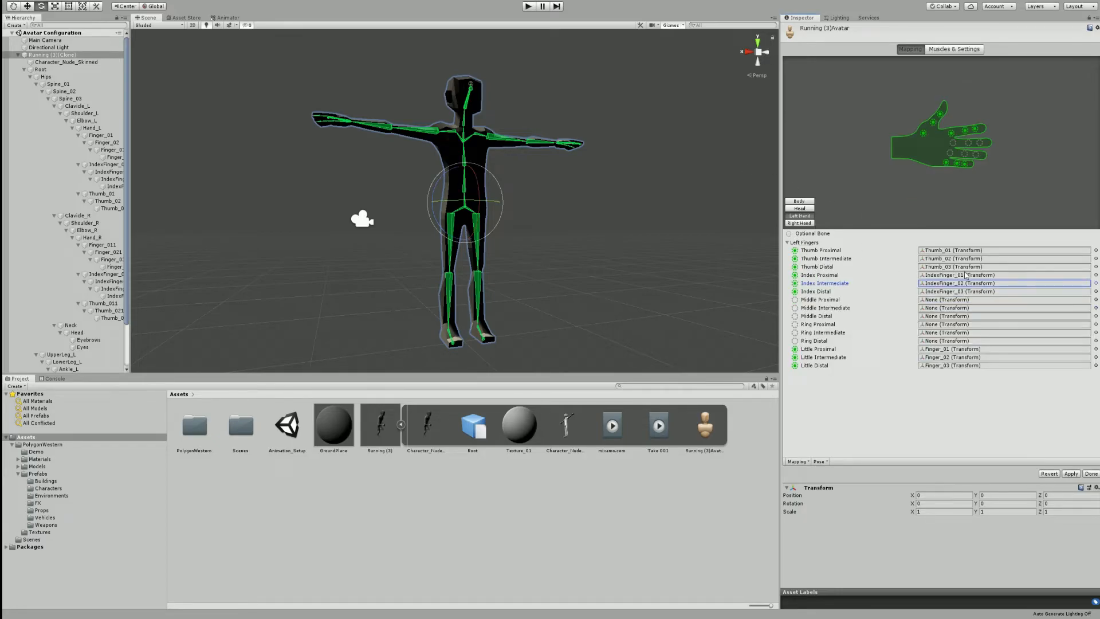
{"action": "mouse_move", "coordinate": [936, 350]}
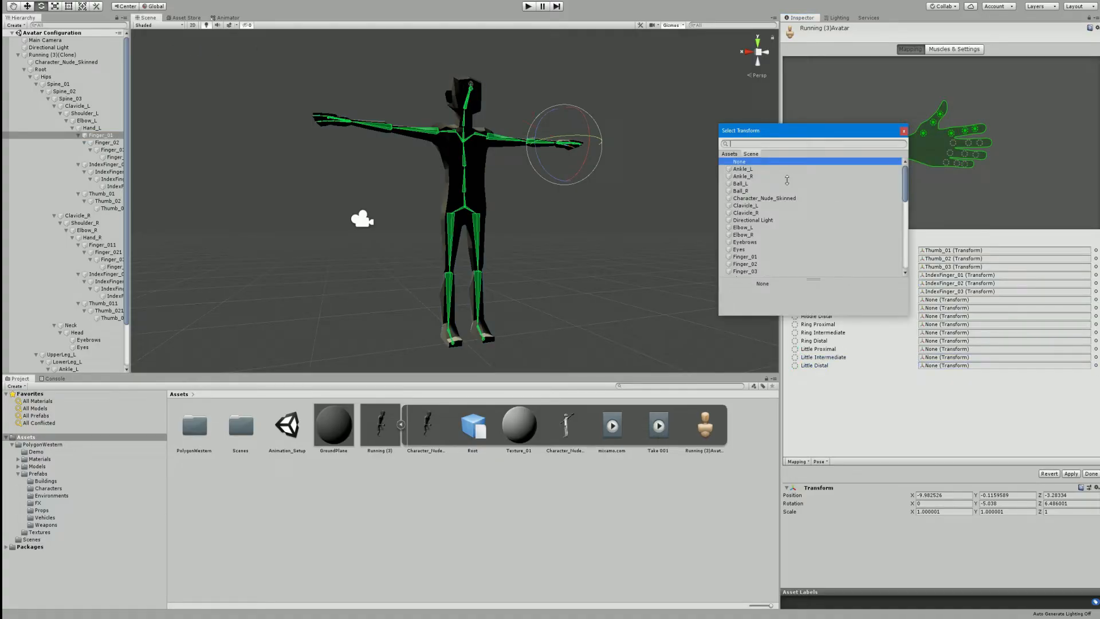
{"action": "left_click", "coordinate": [745, 263]}
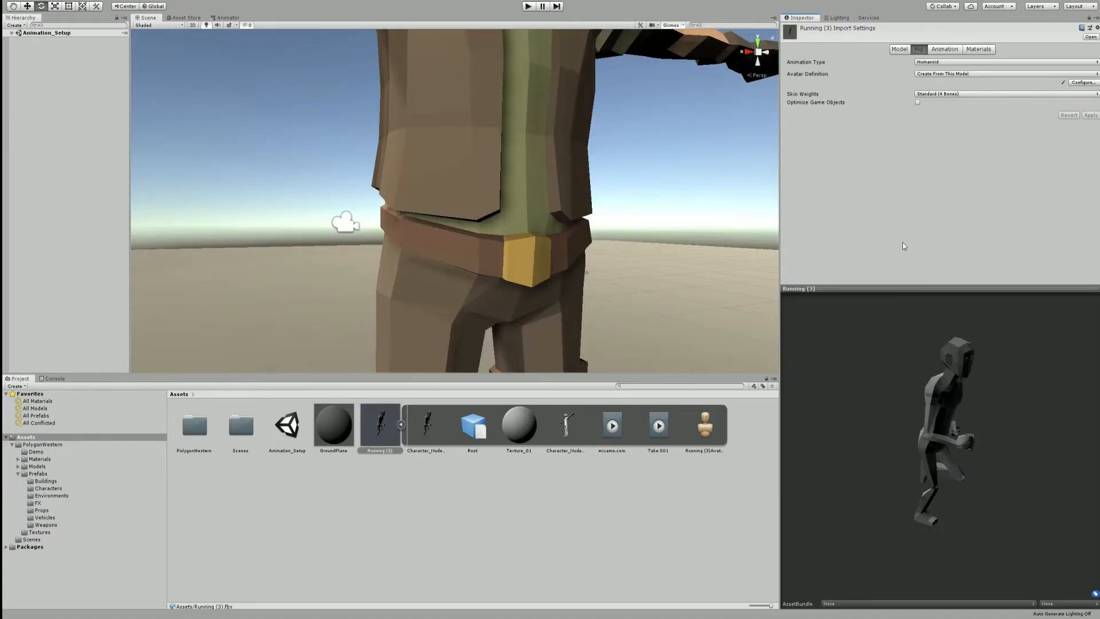
Enable Loop Time on the Take 001 and mixamo.com clips of Running (3) and apply.
{"action": "left_click", "coordinate": [943, 50]}
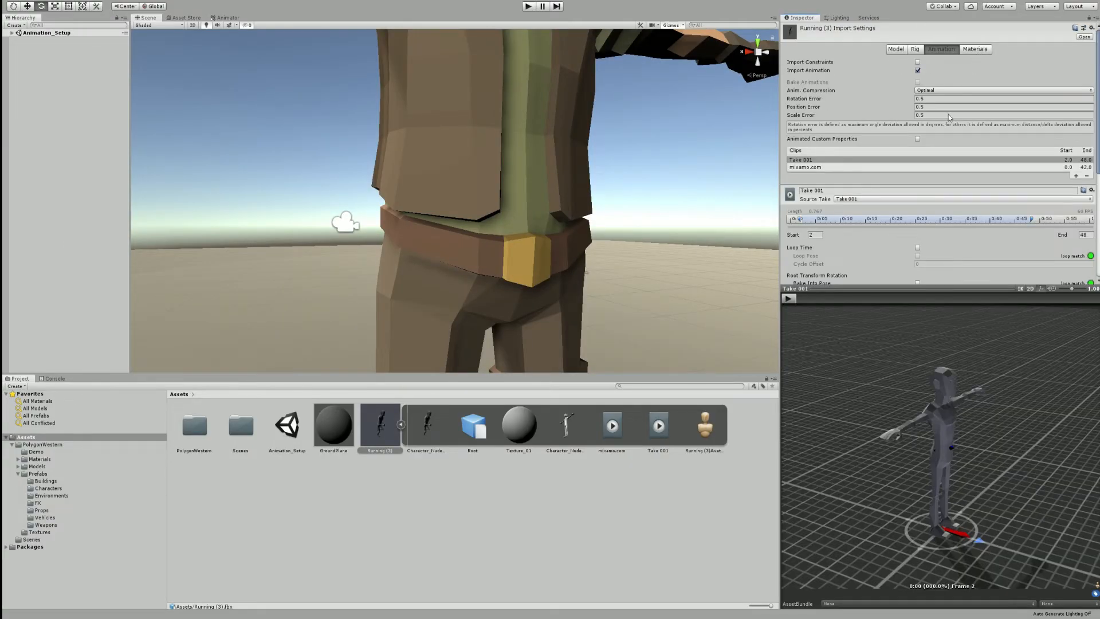
{"action": "scroll", "scroll_direction": "down", "scroll_amount": 3}
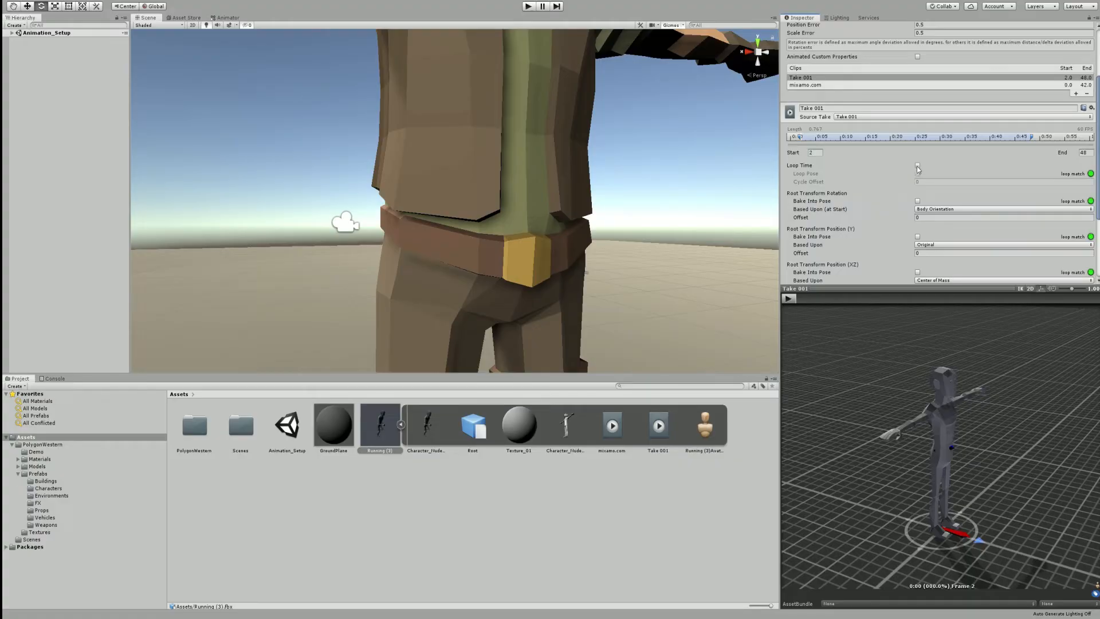
{"action": "left_click", "coordinate": [805, 84]}
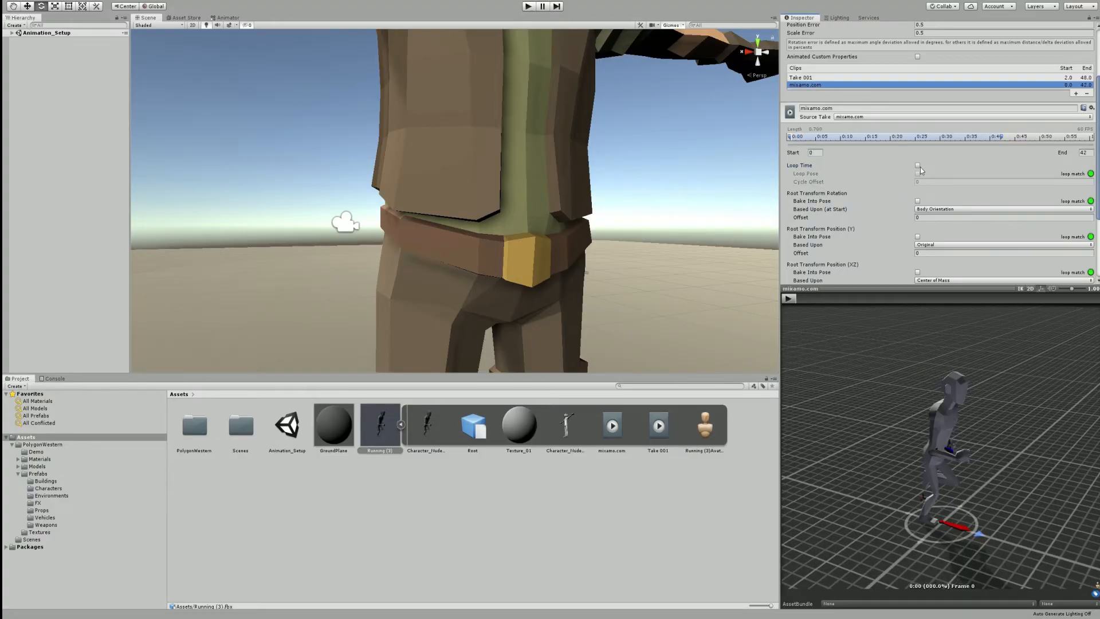
{"action": "left_click", "coordinate": [917, 165]}
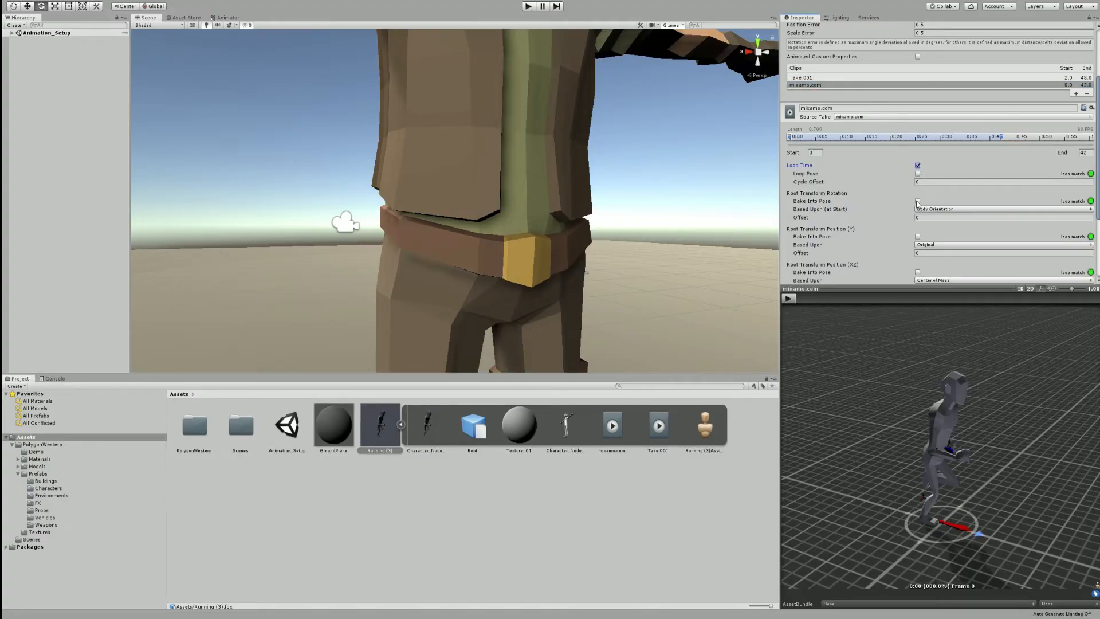
{"action": "left_click", "coordinate": [917, 201]}
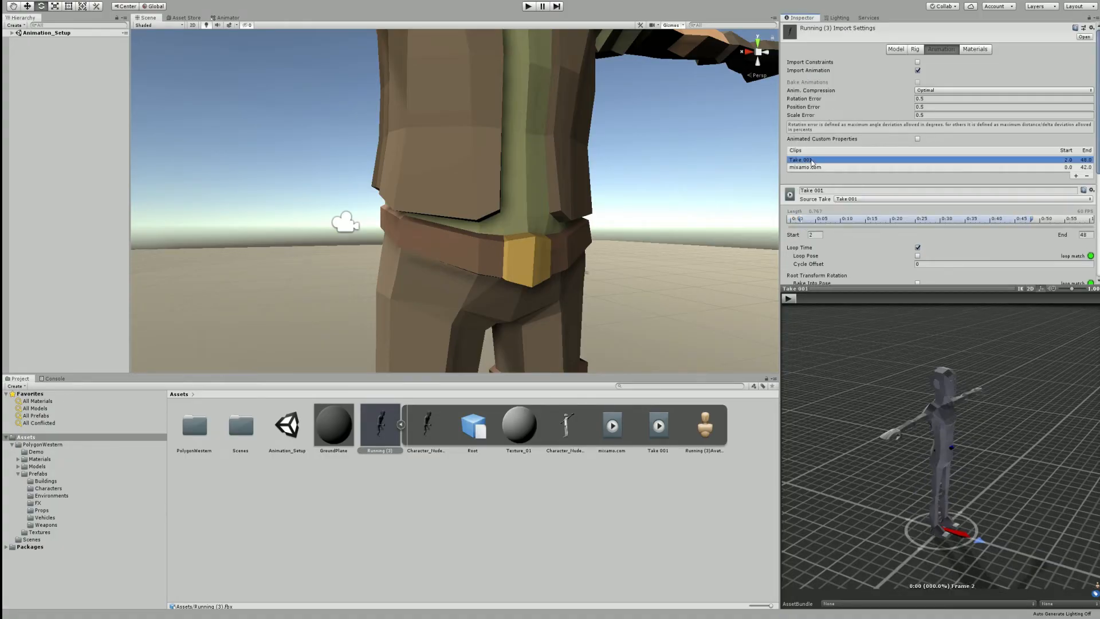
{"action": "scroll", "scroll_direction": "down", "scroll_amount": 3}
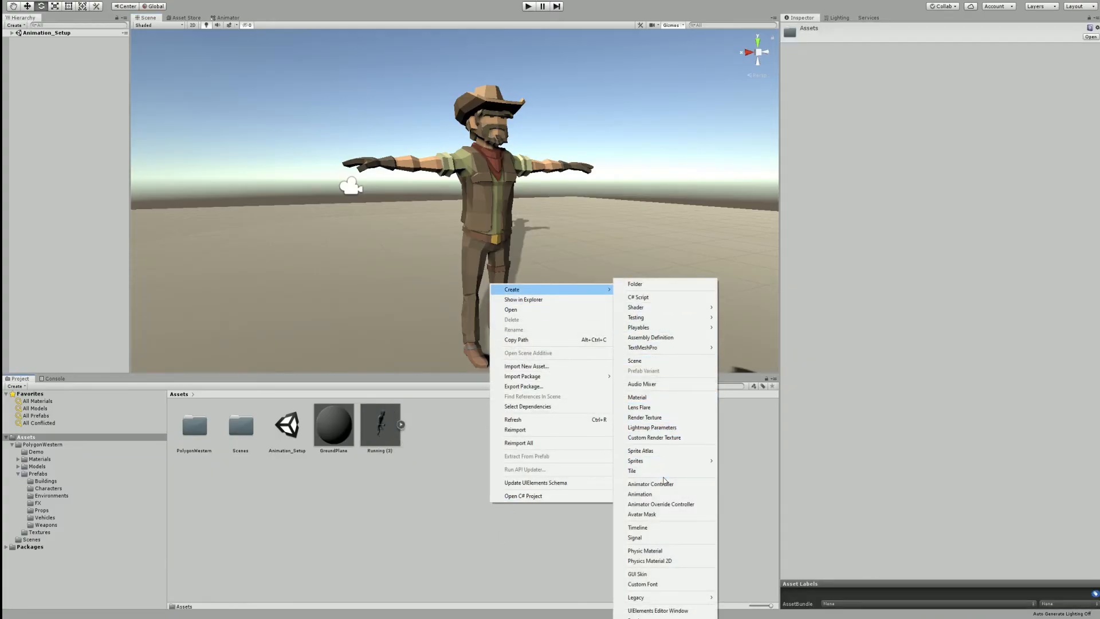
Create an Animator Controller asset named Test_Mixamo in Assets.
{"action": "left_click", "coordinate": [650, 483]}
{"action": "type", "text": "Test"}
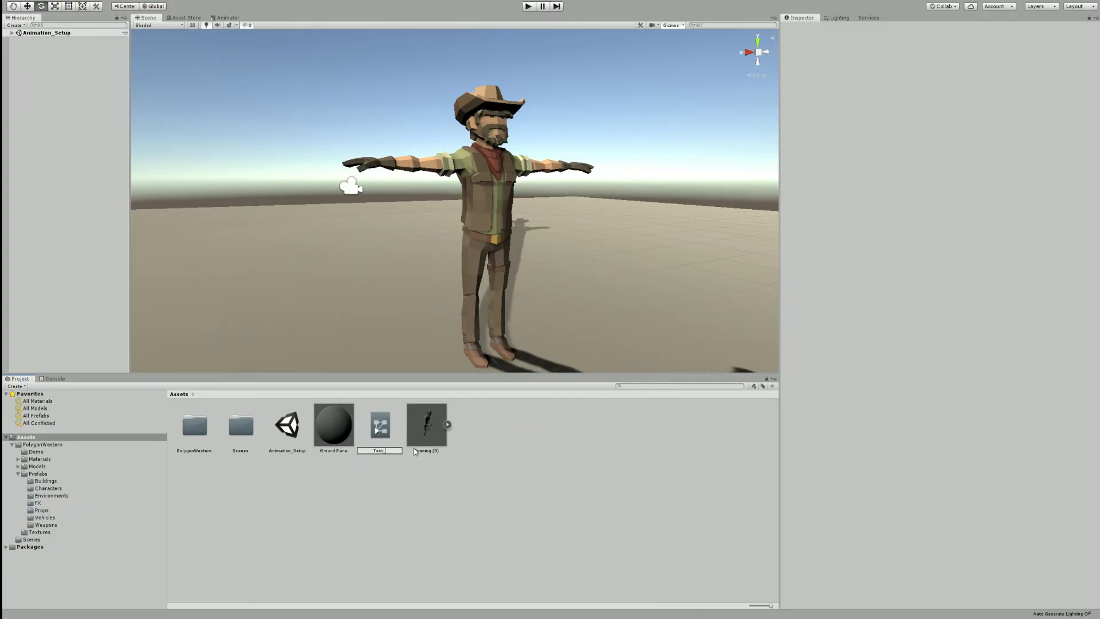
{"action": "left_click", "coordinate": [426, 423]}
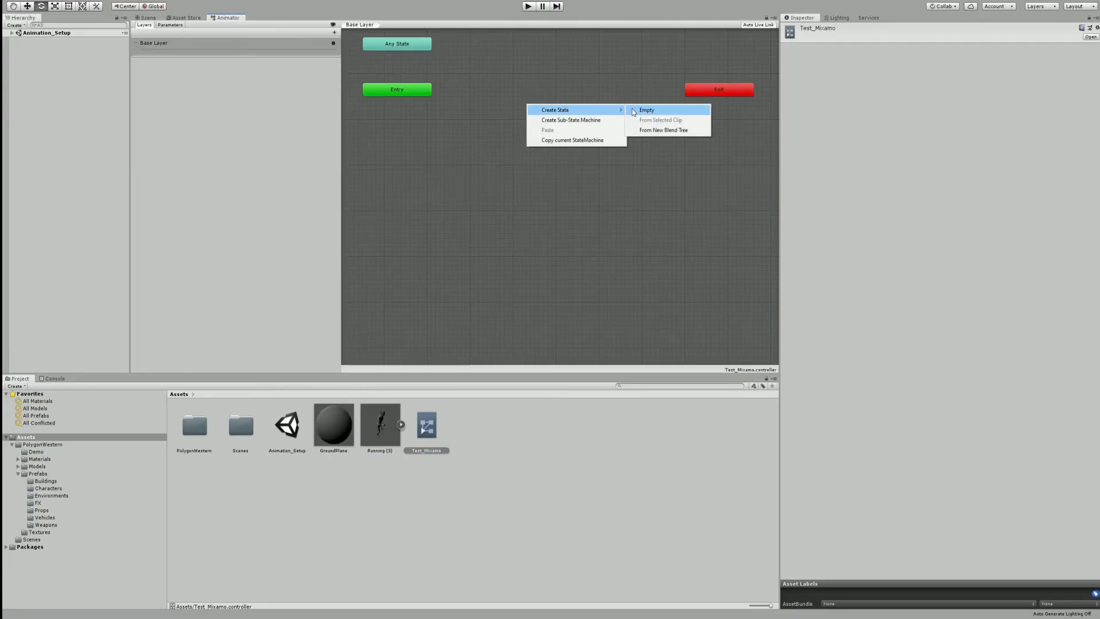
Add an empty state to Test_Mixamo with the mixamo.com running clip as its Motion.
{"action": "left_click", "coordinate": [645, 110]}
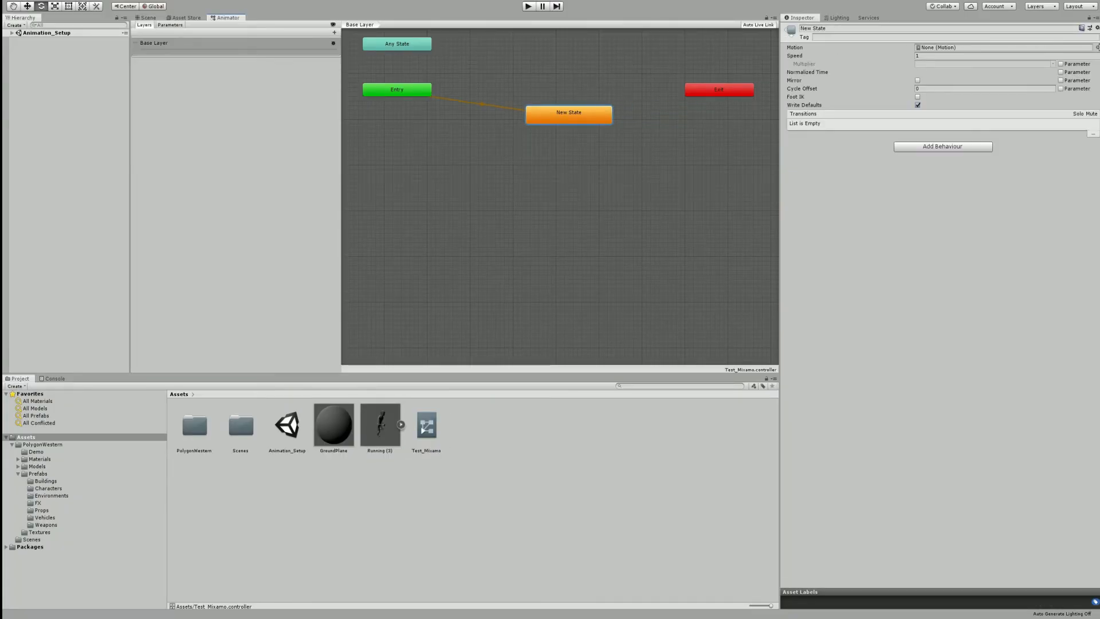
{"action": "left_click", "coordinate": [1086, 47]}
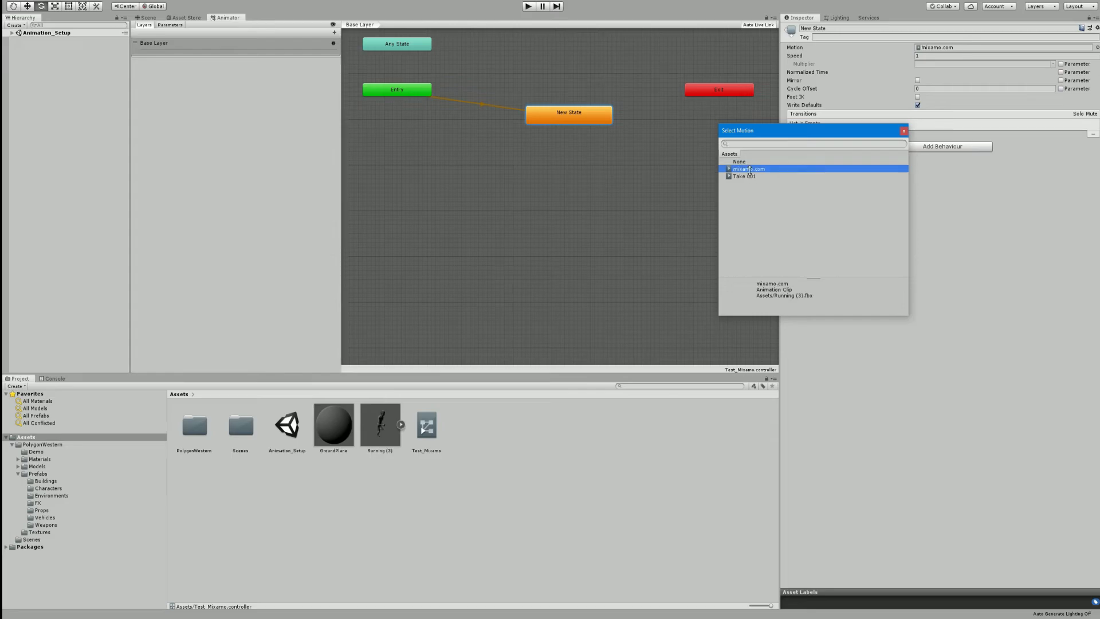
{"action": "double_click", "coordinate": [748, 169]}
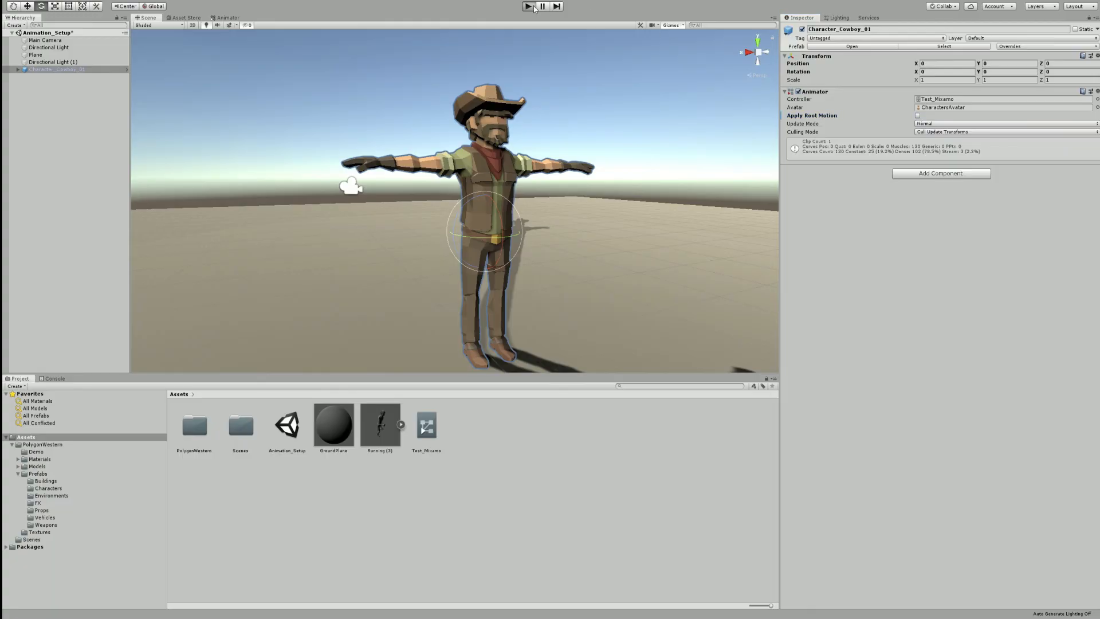
Enter play mode so the cowboy character runs with the Test_Mixamo controller.
{"action": "left_click", "coordinate": [527, 6]}
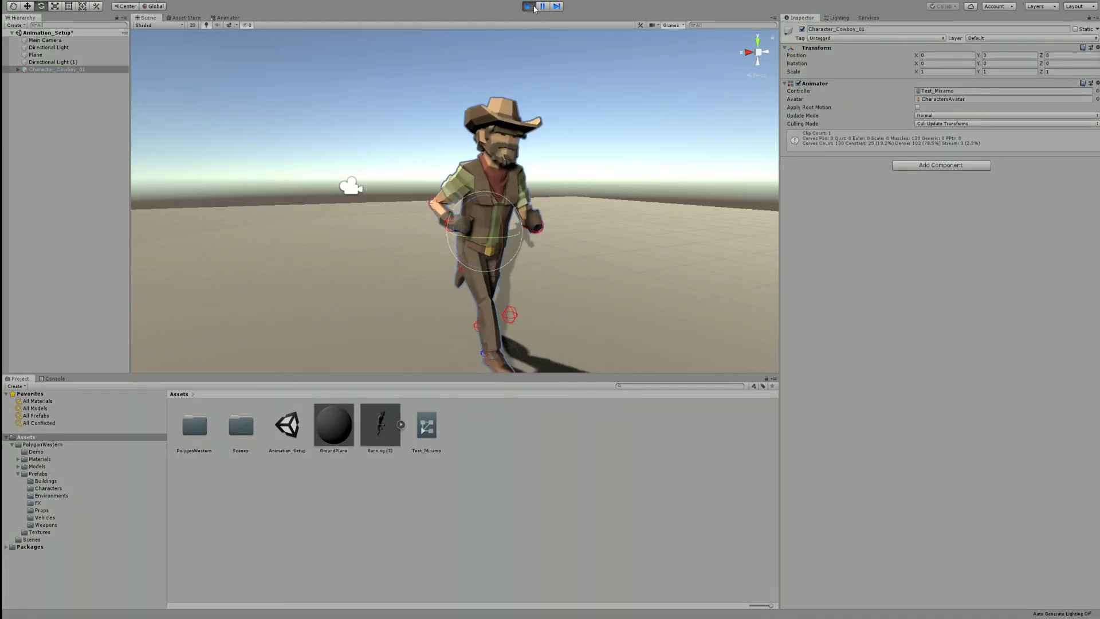
{"action": "left_click", "coordinate": [527, 7]}
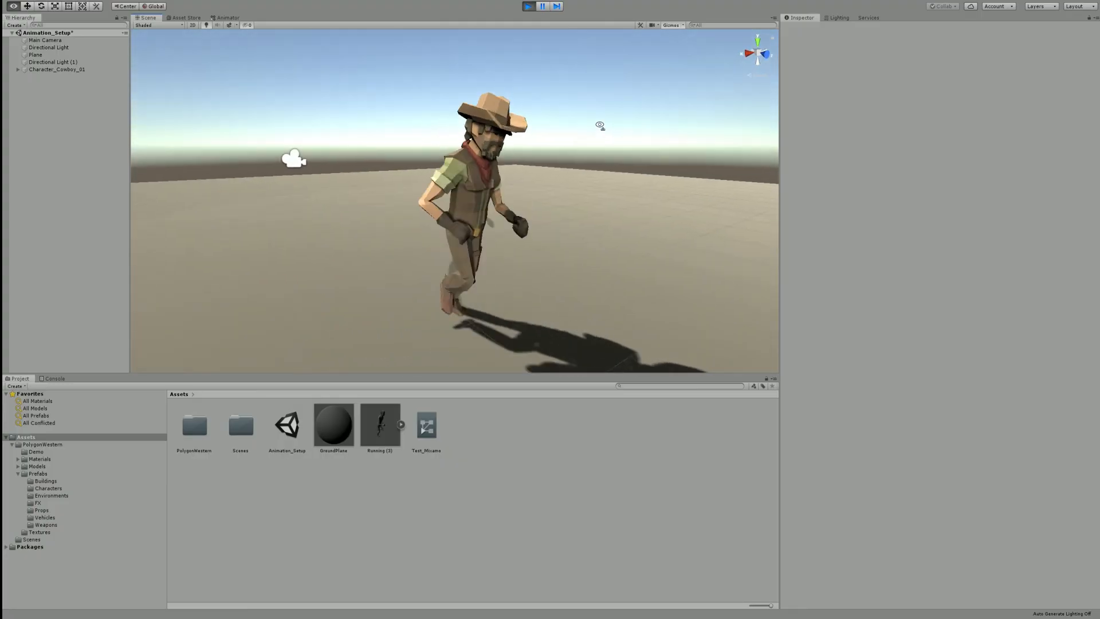
{"action": "left_click", "coordinate": [527, 5]}
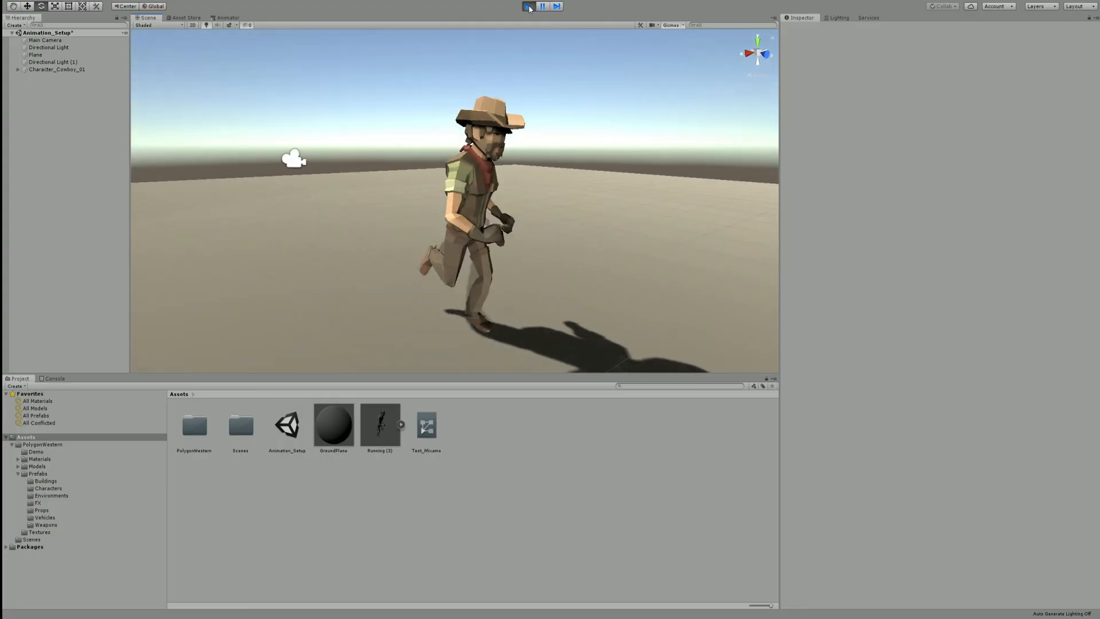